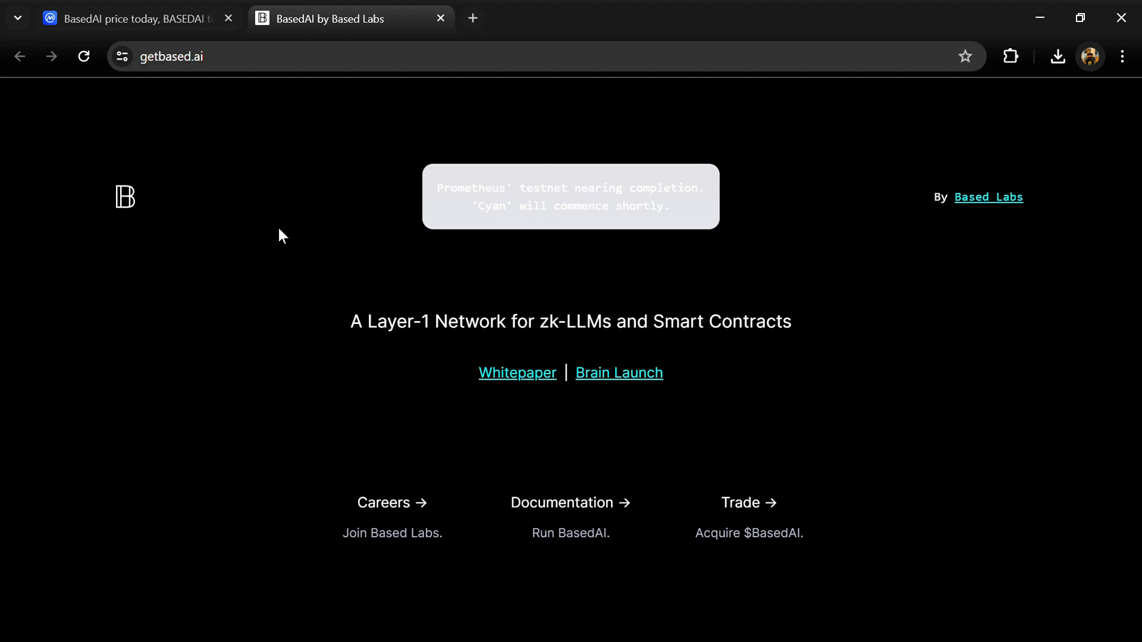
mouse_move(290, 245)
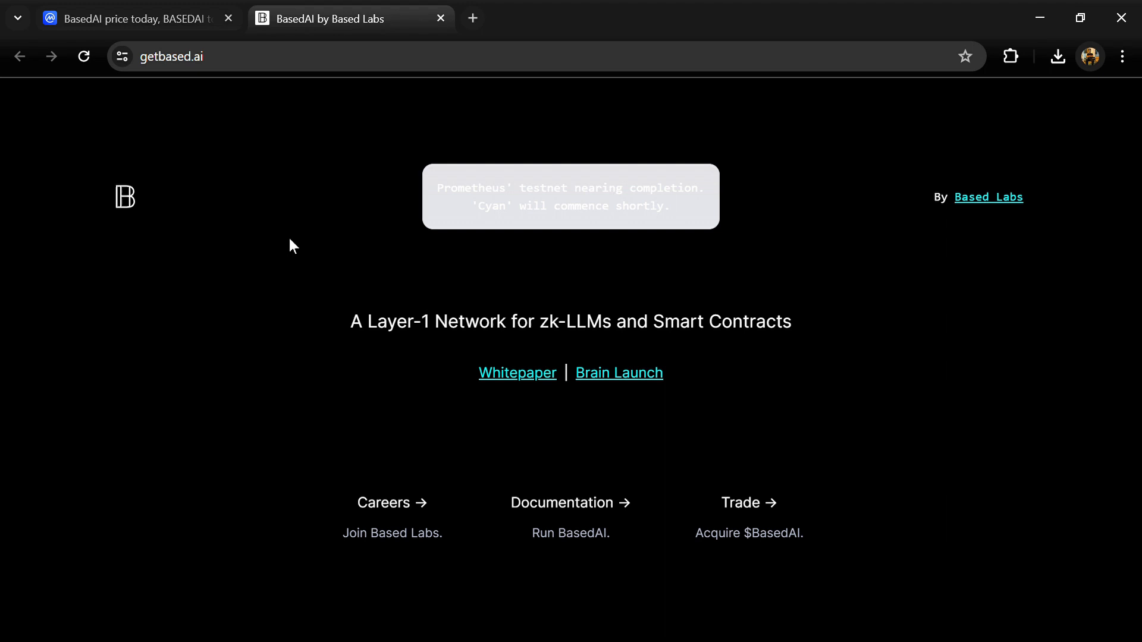
mouse_move(304, 254)
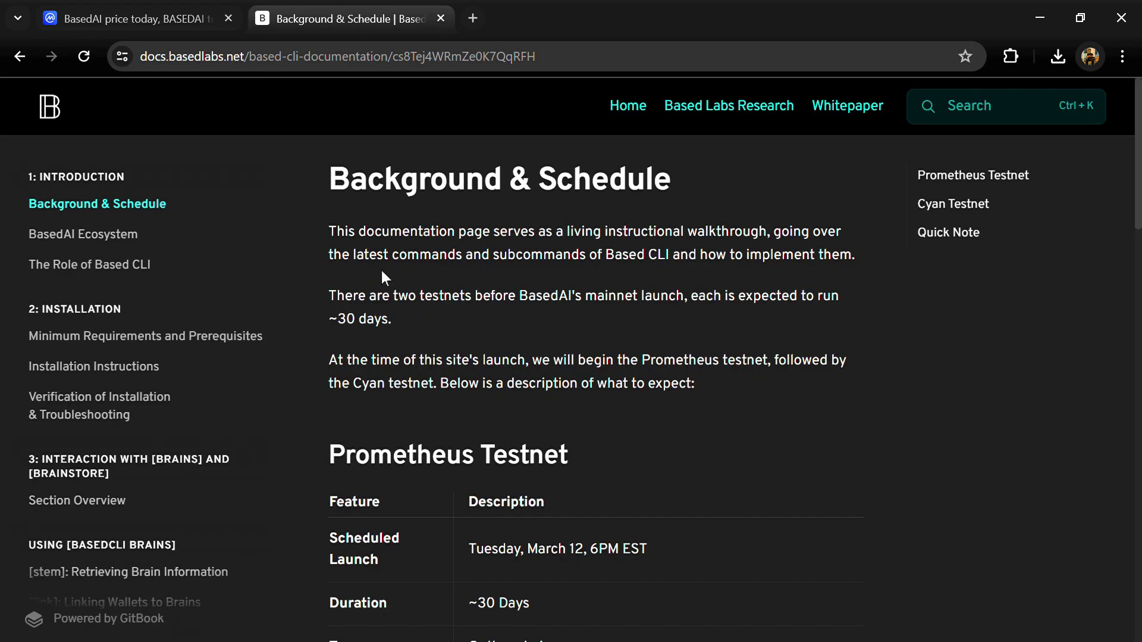
Step: Read the Background & Schedule page, then view the BasedAI Ecosystem and The Role of Based CLI pages
scroll(down, 3)
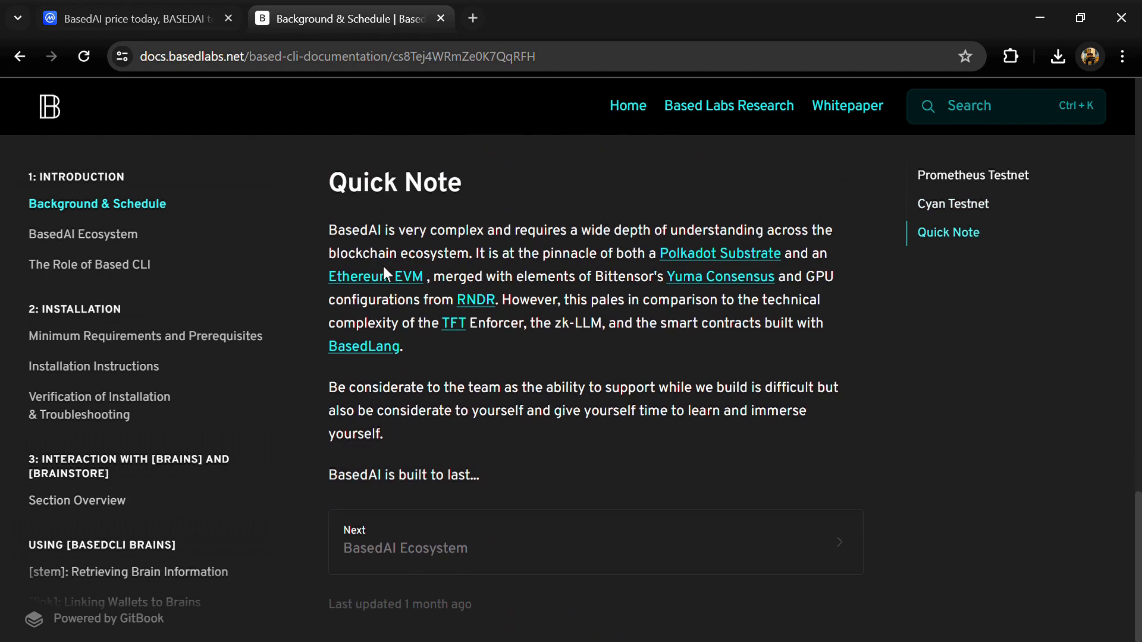
scroll(up, 3)
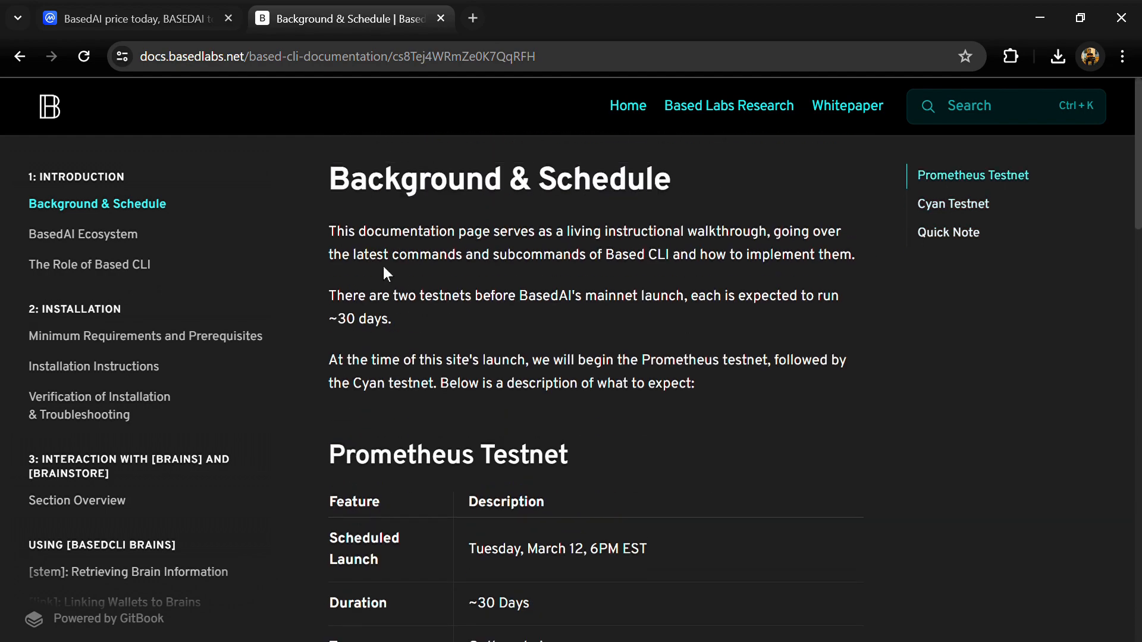
click(83, 235)
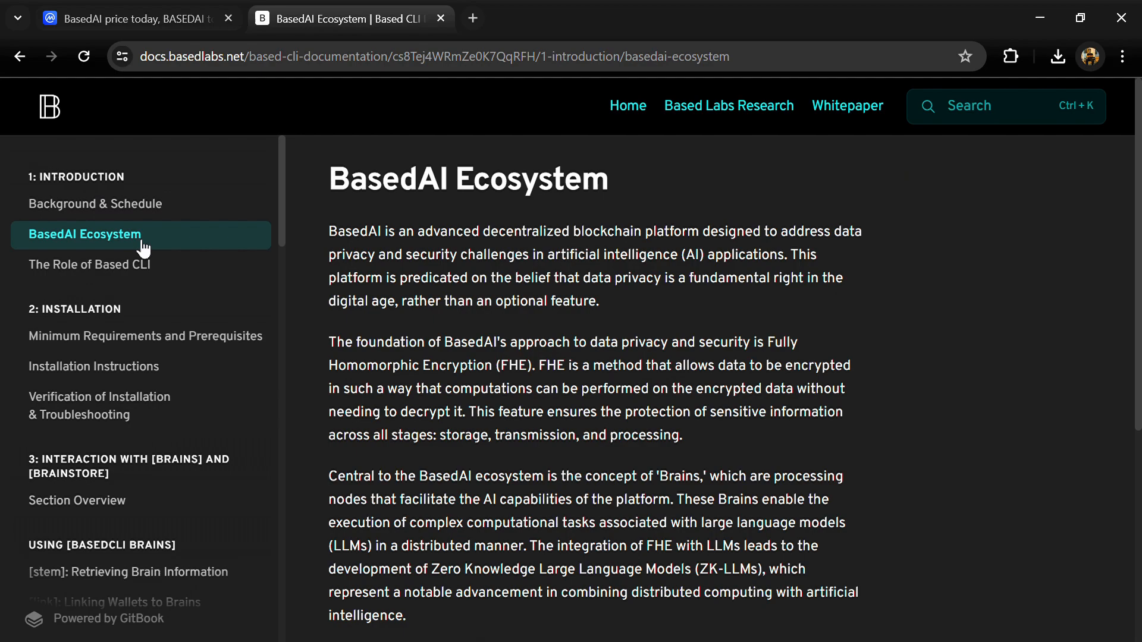
mouse_move(537, 314)
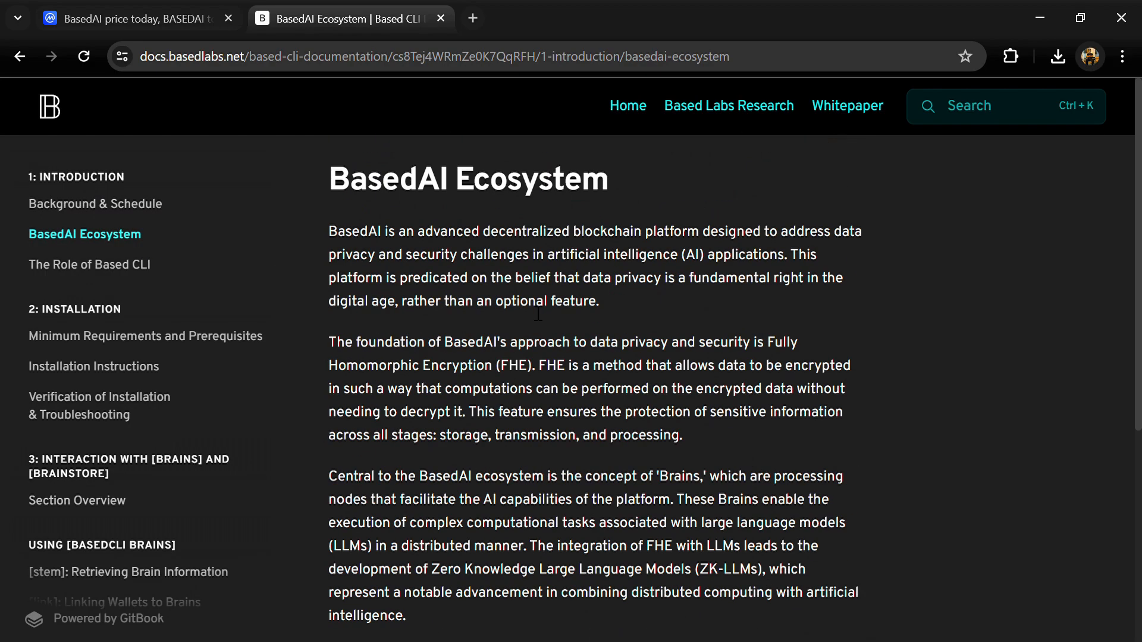
click(90, 264)
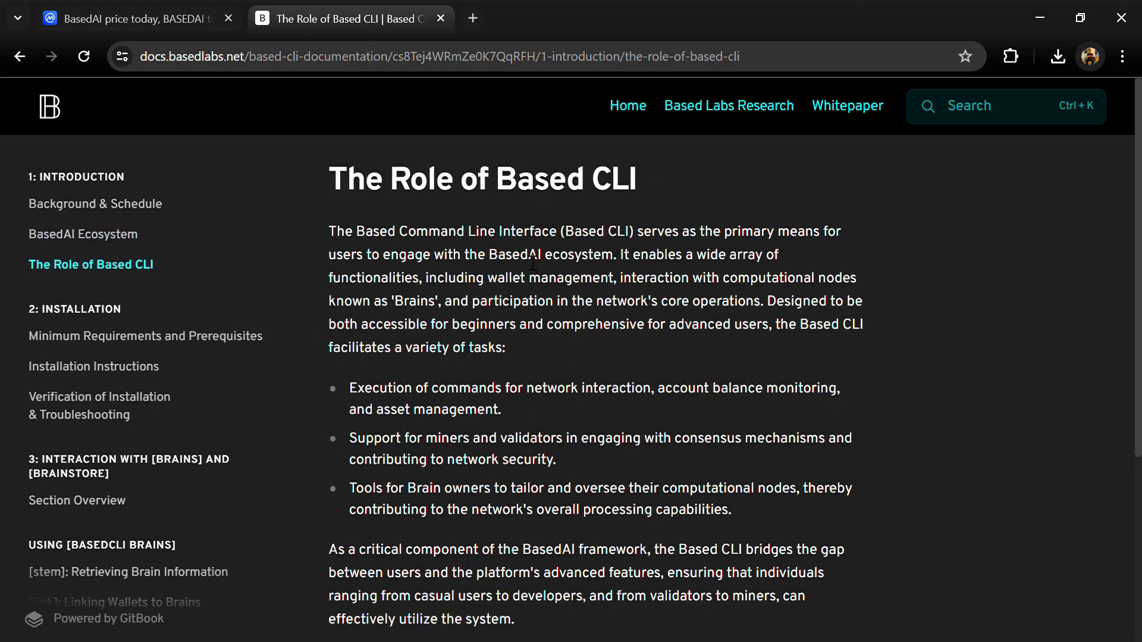
mouse_move(117, 336)
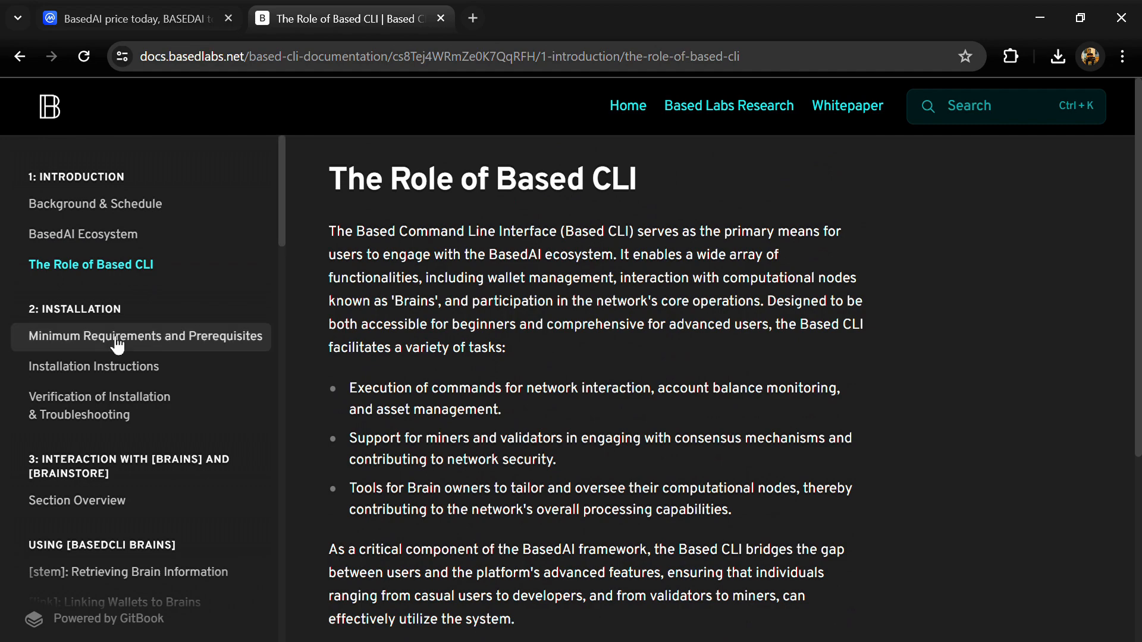
Step: Read through the Minimum Requirements and Prerequisites page, then return to the CoinMarketCap BasedAI tab
click(143, 337)
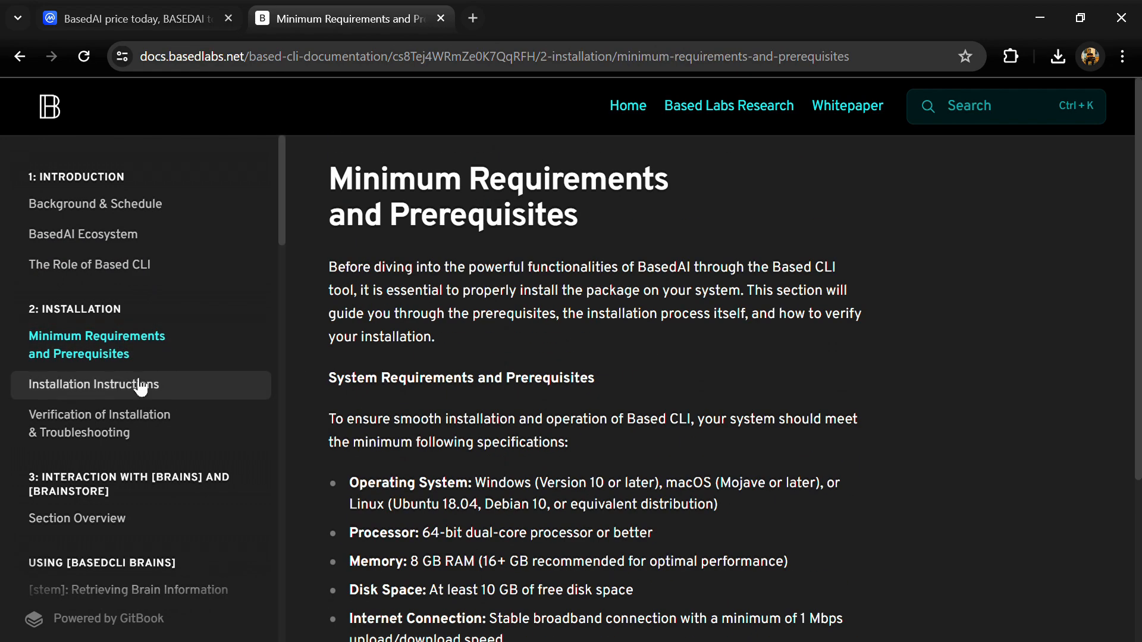
scroll(down, 3)
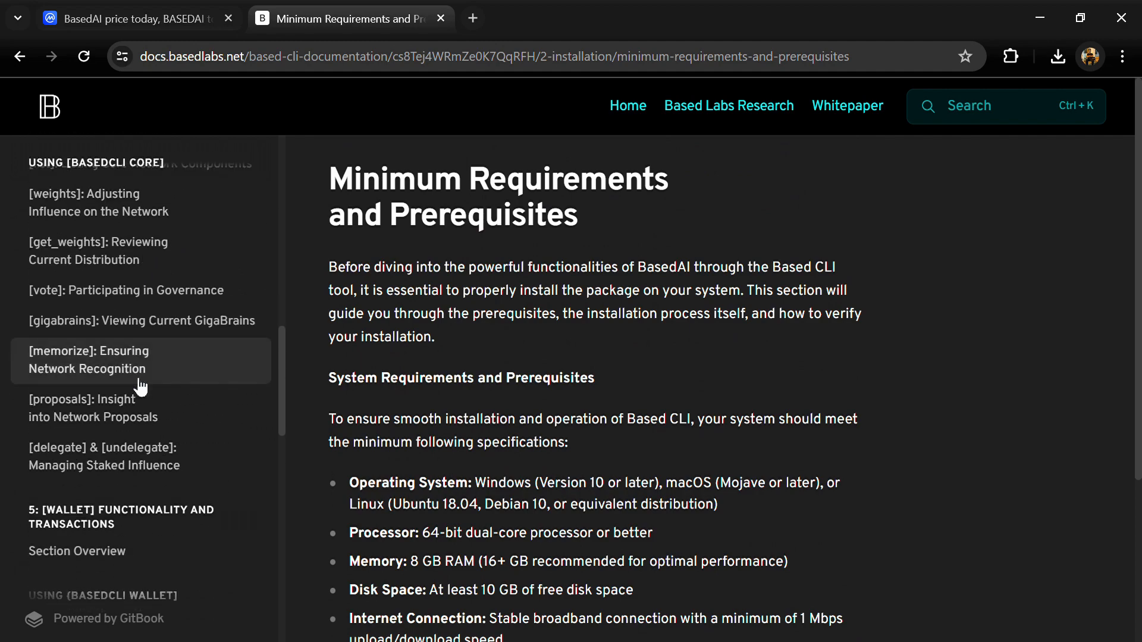
scroll(down, 3)
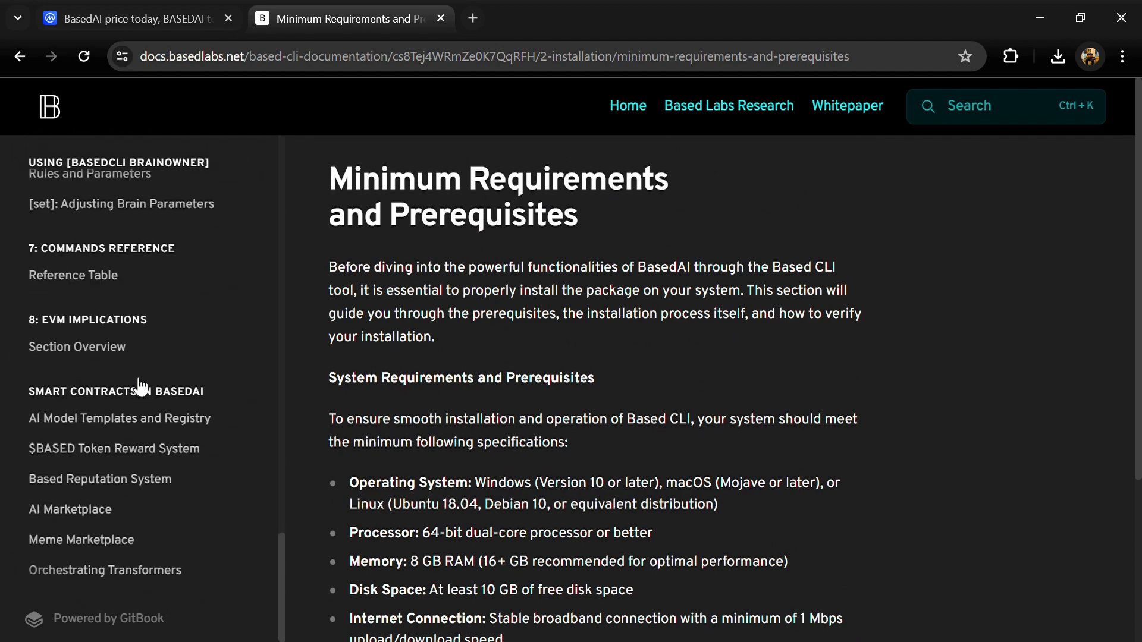
scroll(up, 3)
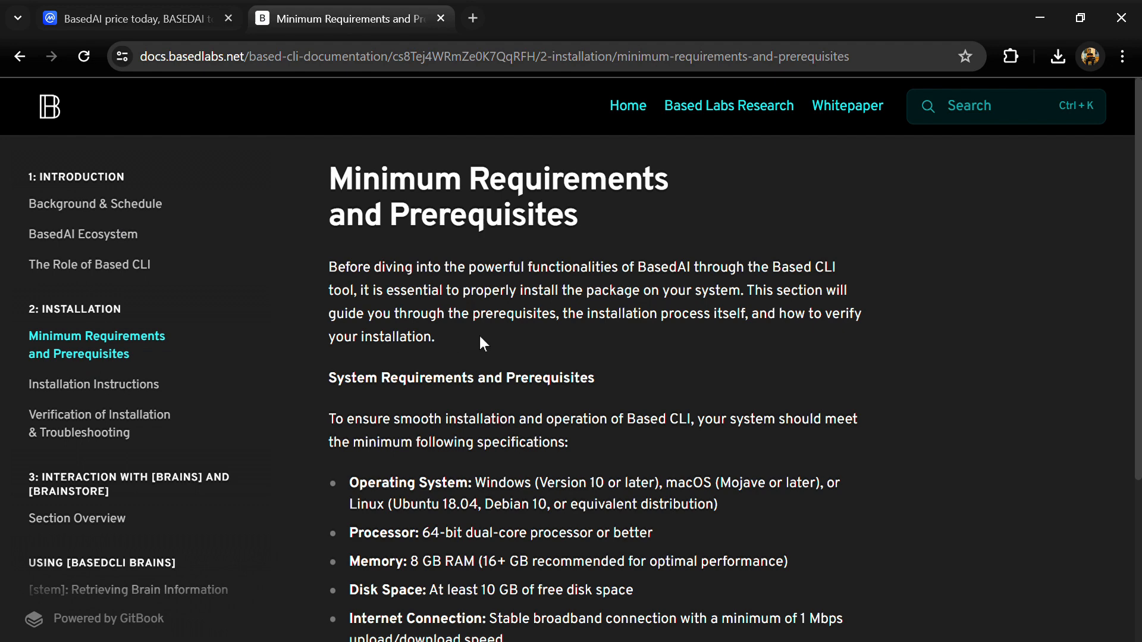
click(130, 18)
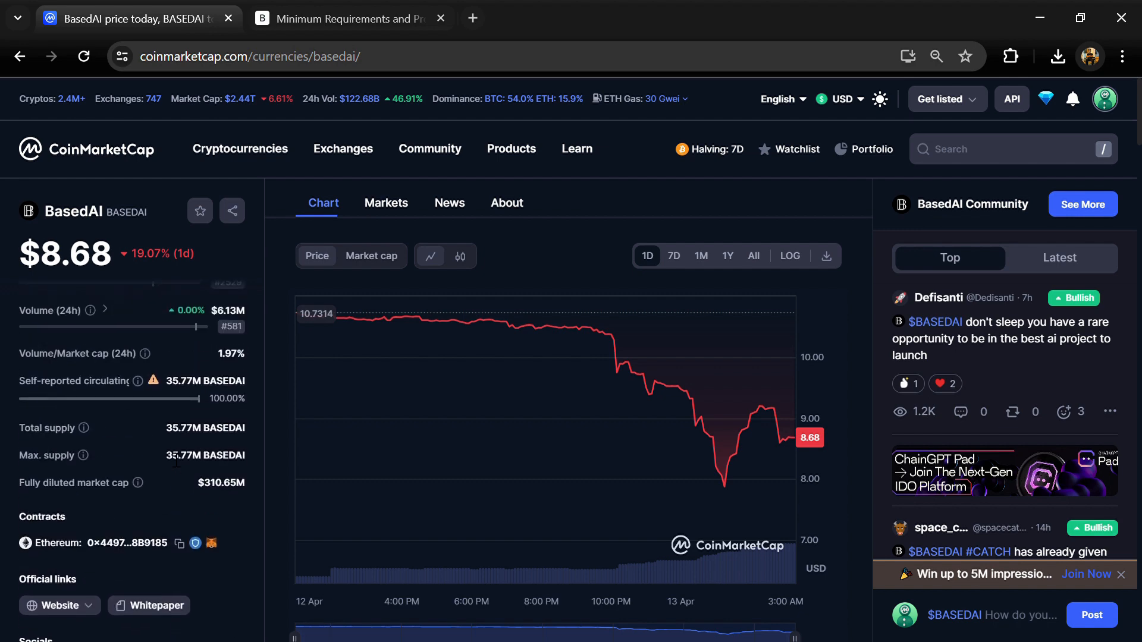
Step: Highlight the 35.77M self-reported circulating supply, then show the BasedAI markets list of six trading pairs
double_click(205, 427)
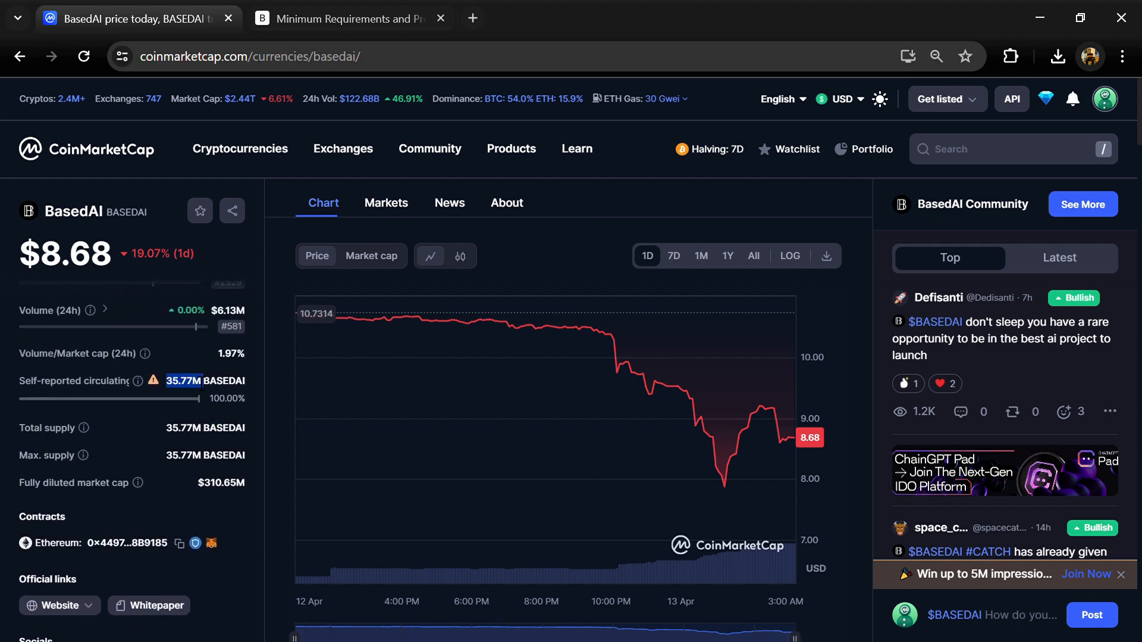
double_click(206, 380)
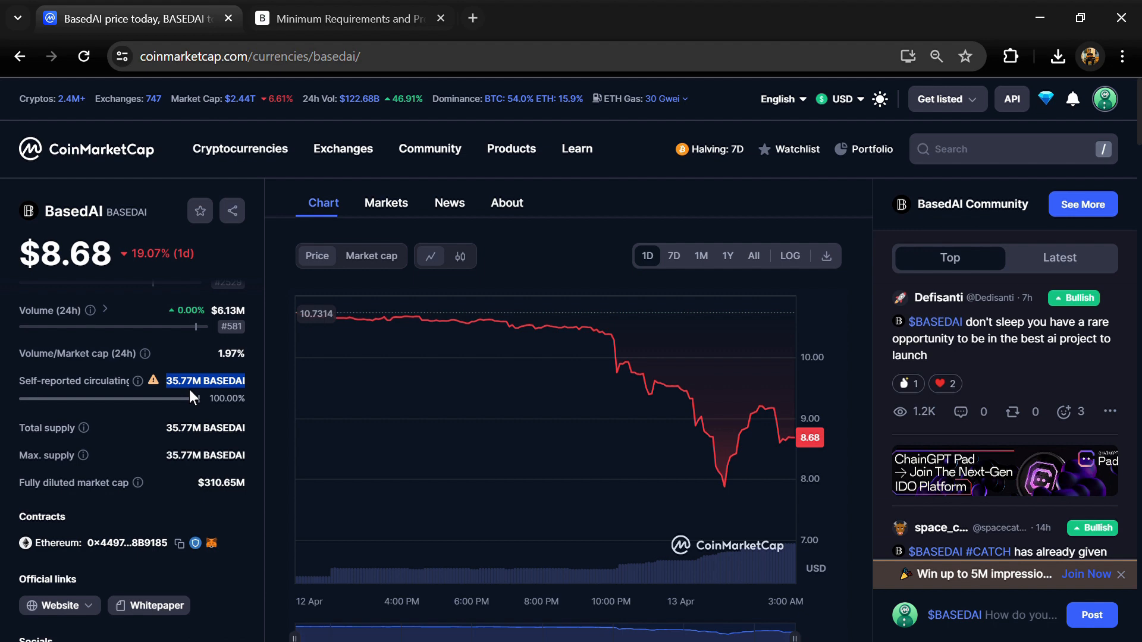
mouse_move(385, 202)
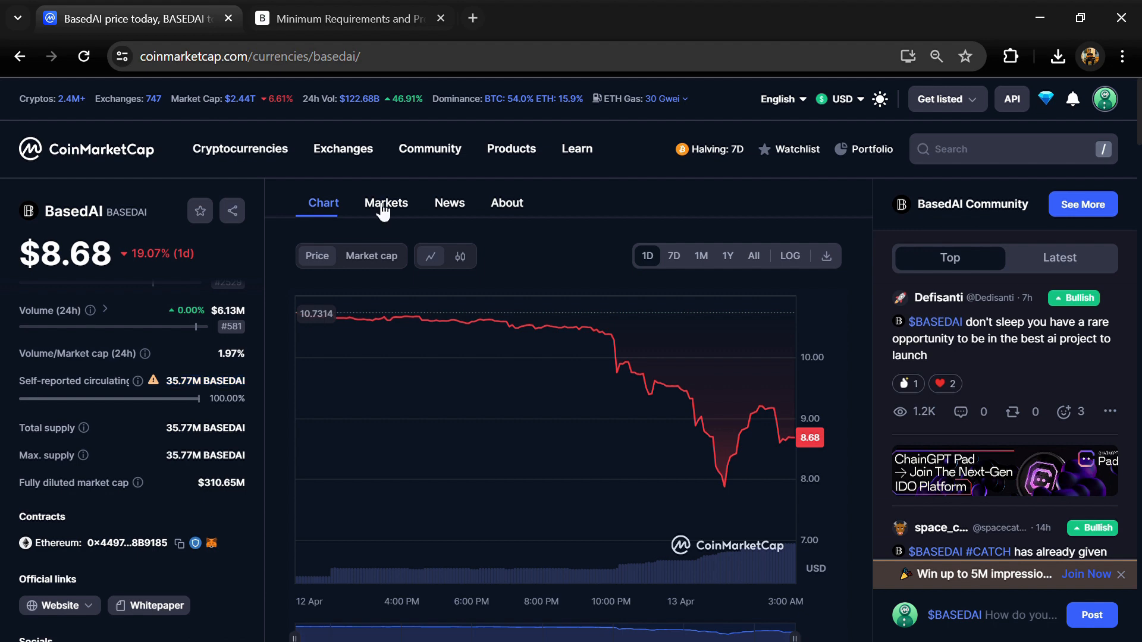
click(386, 203)
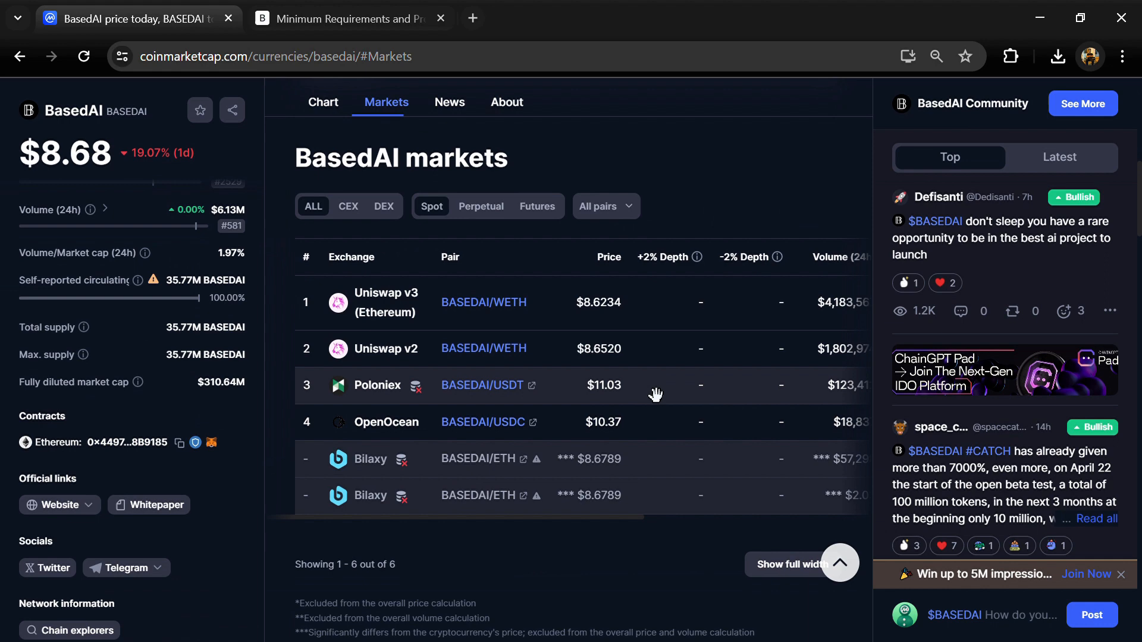
click(787, 564)
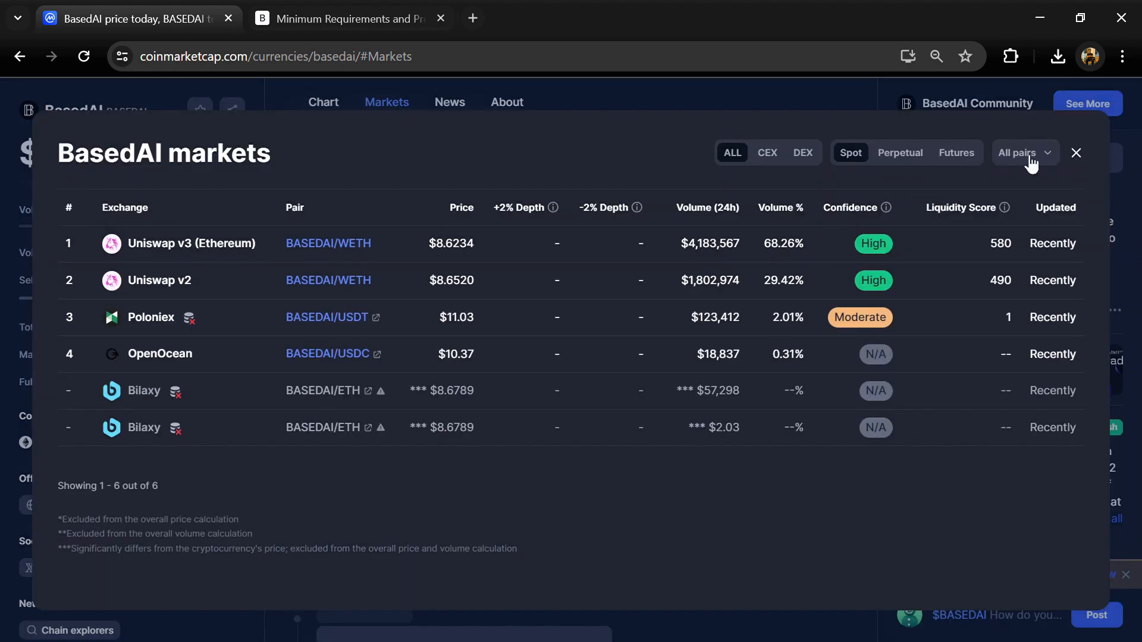
click(1019, 154)
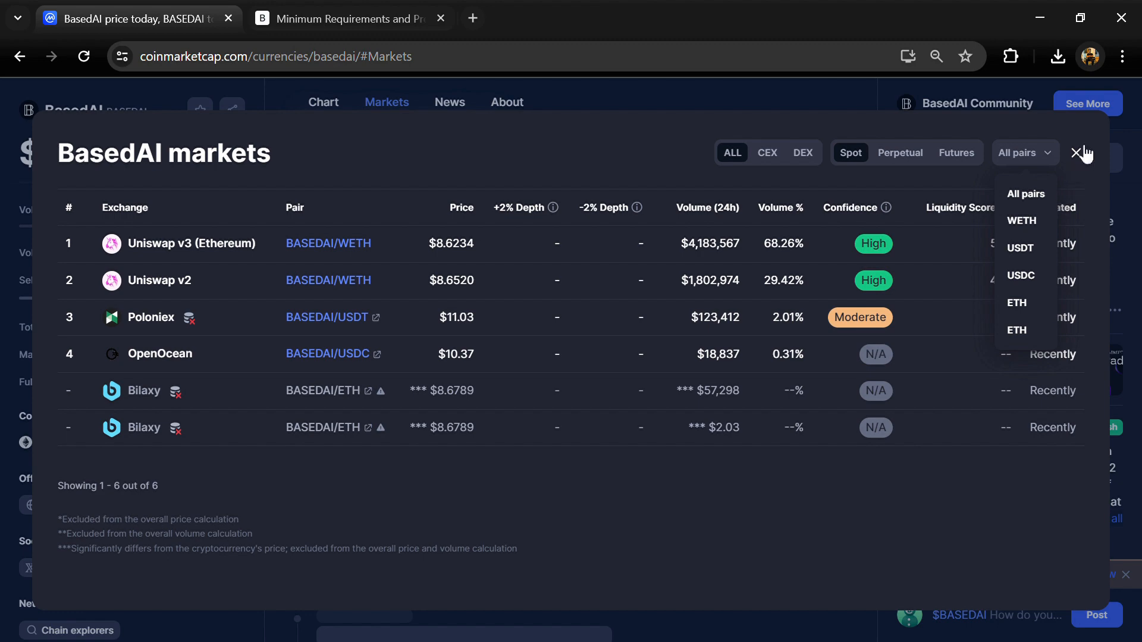
click(1081, 154)
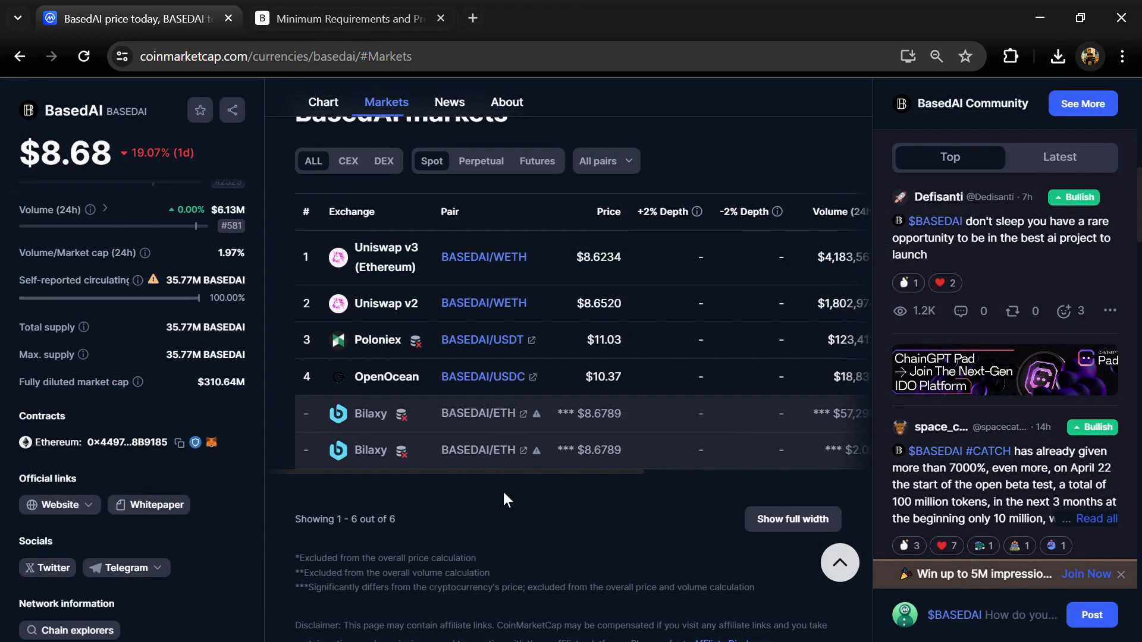
mouse_move(339, 486)
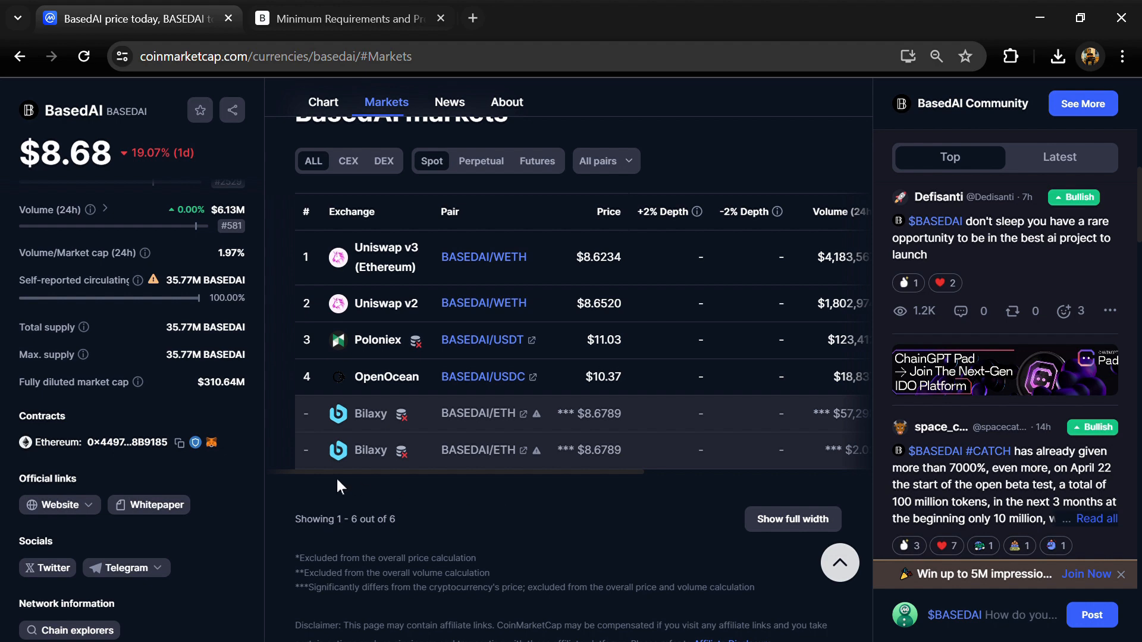
mouse_move(507, 500)
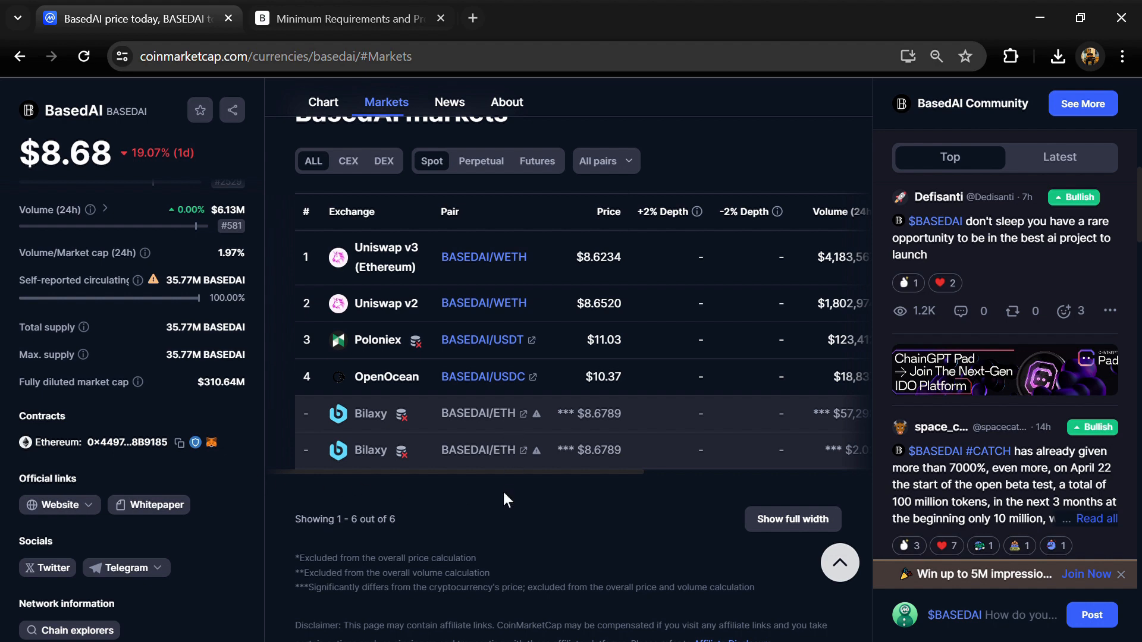